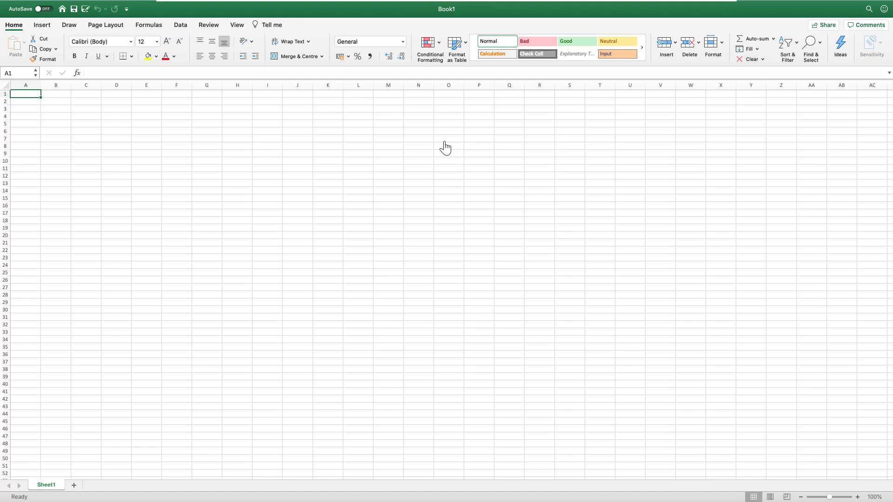
mouse_move(442, 149)
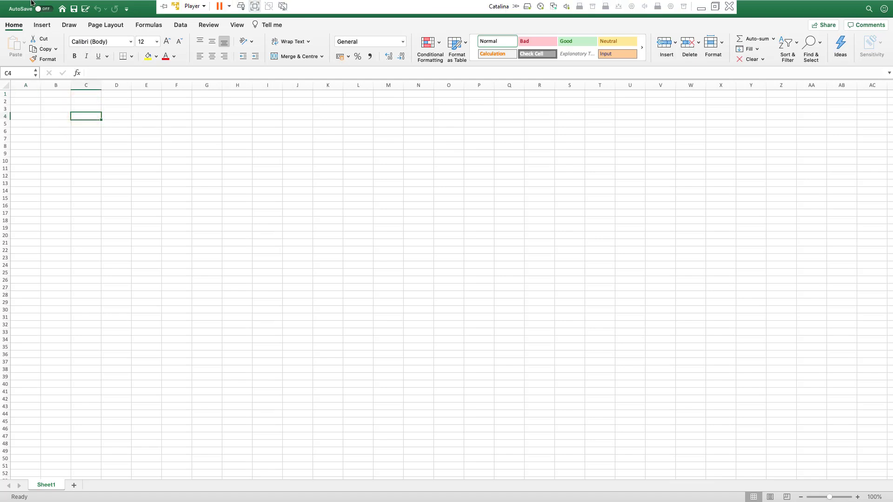
- Reach the General pane of Excel Preferences via the Excel menu
click(33, 6)
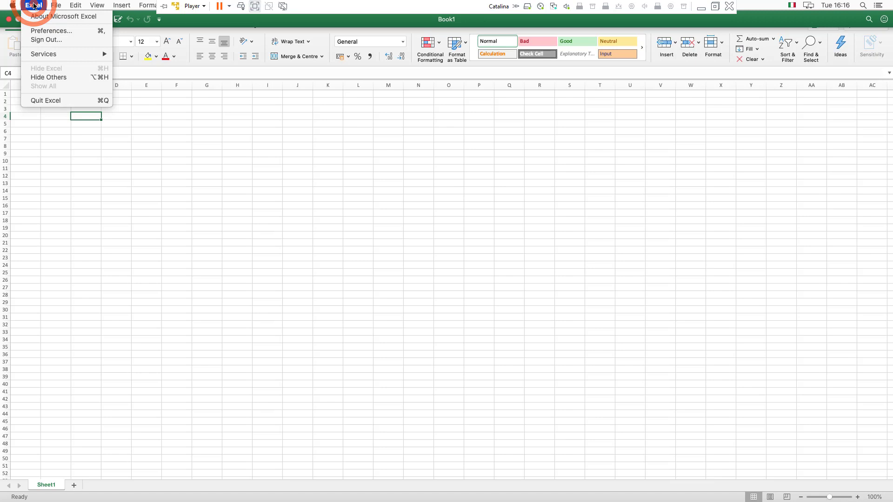
click(50, 31)
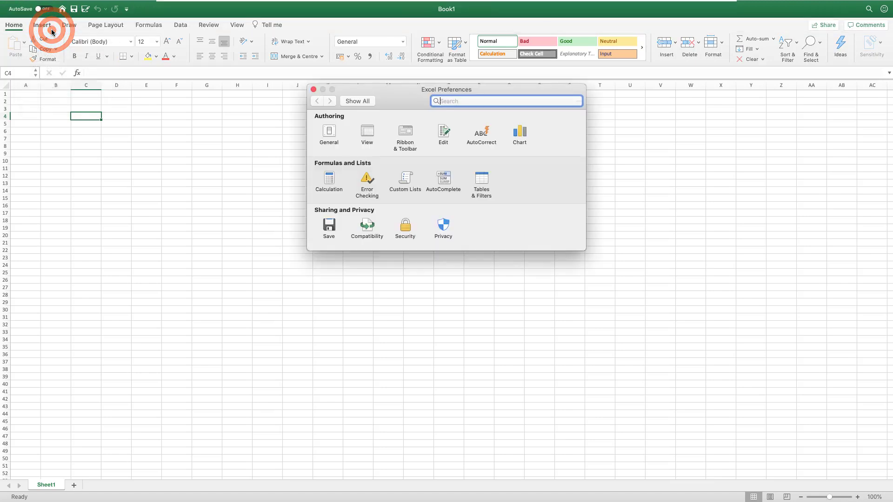
mouse_move(100, 95)
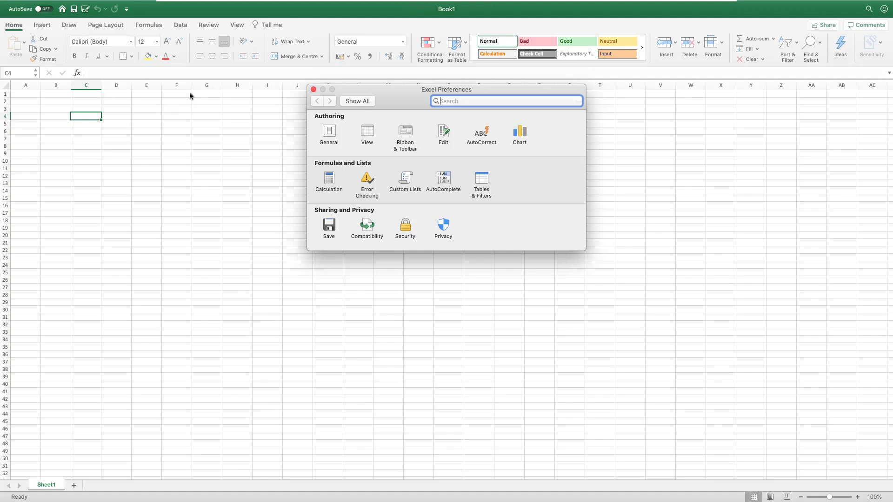
mouse_move(407, 104)
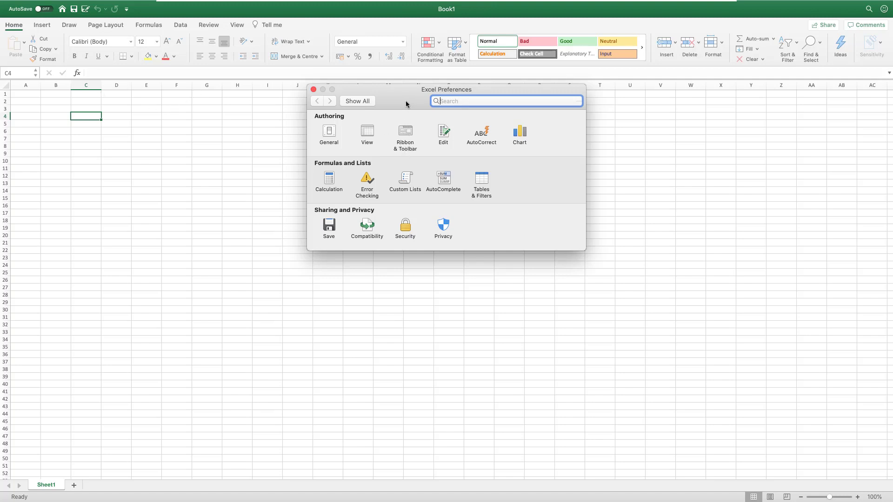
click(328, 133)
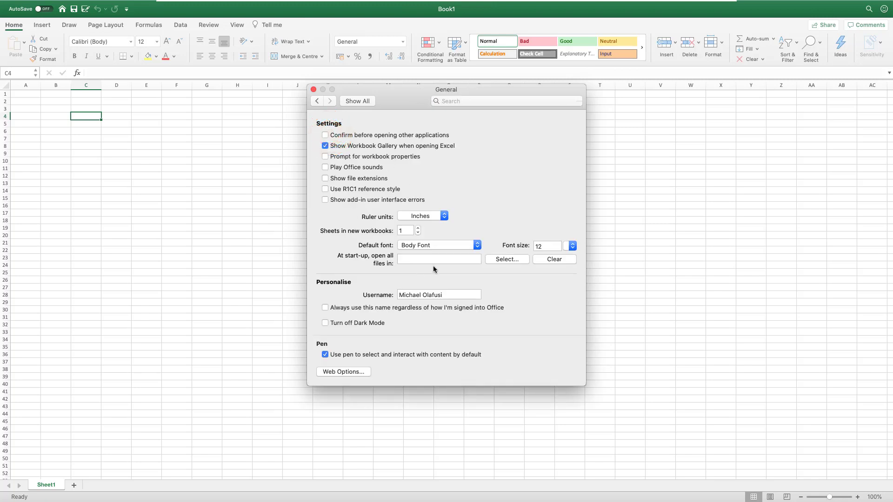
mouse_move(357, 176)
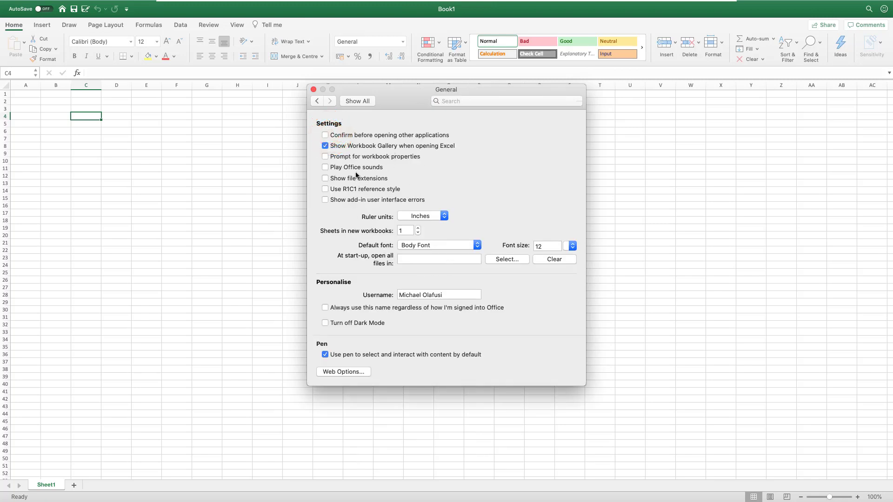
mouse_move(357, 170)
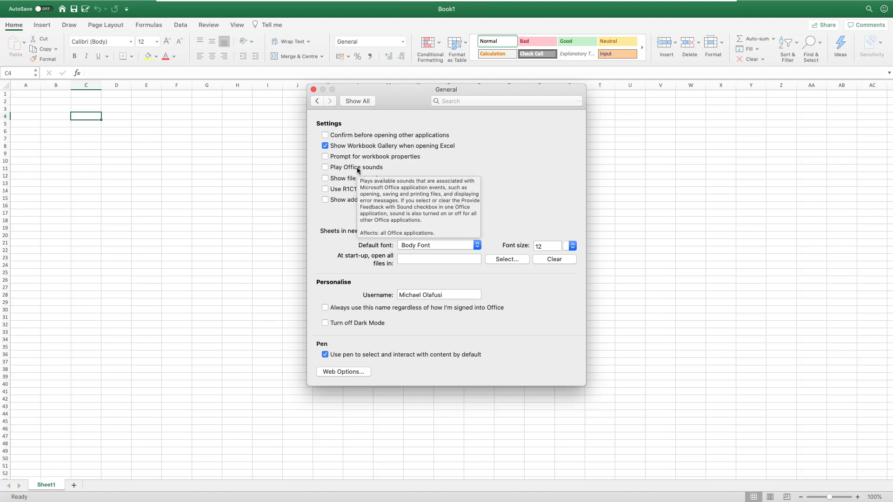
mouse_move(477, 242)
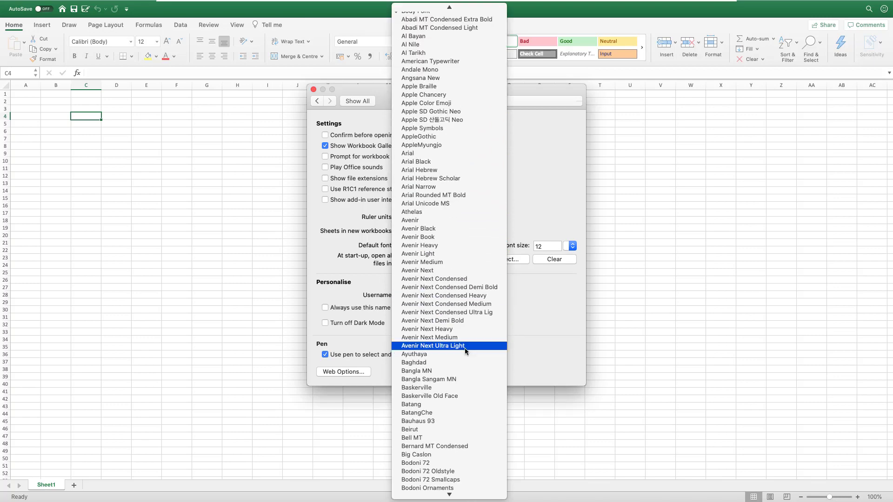
- Choose Corbel from the Default font list, leaving size 12
scroll(down, 3)
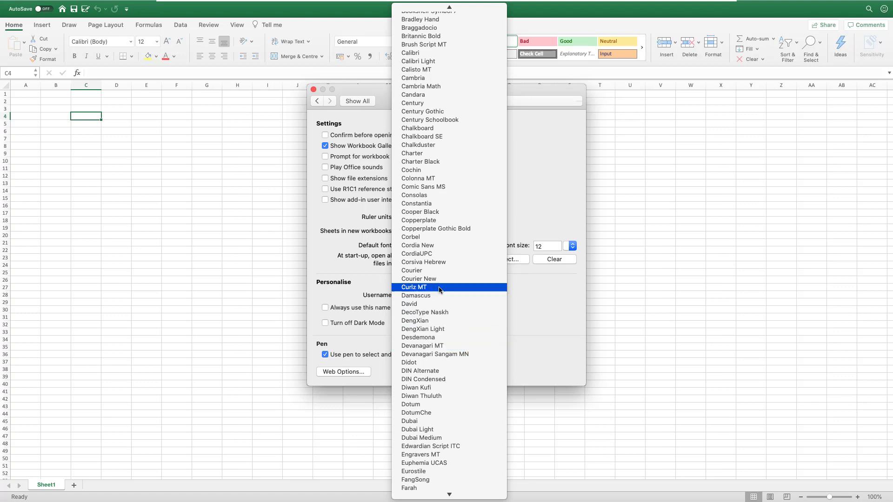
mouse_move(443, 271)
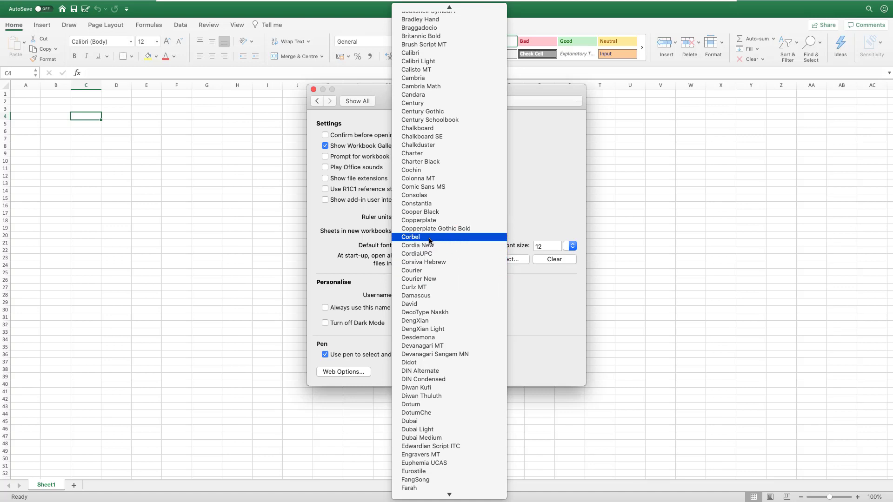
click(410, 237)
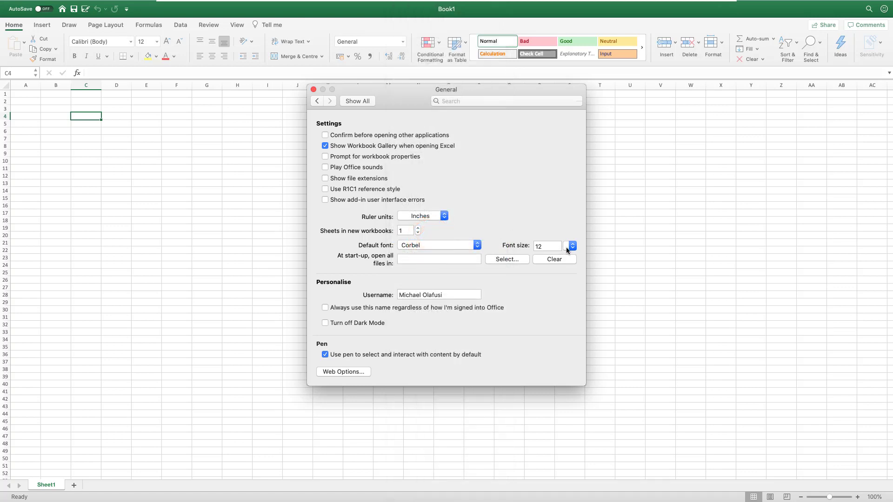
click(572, 246)
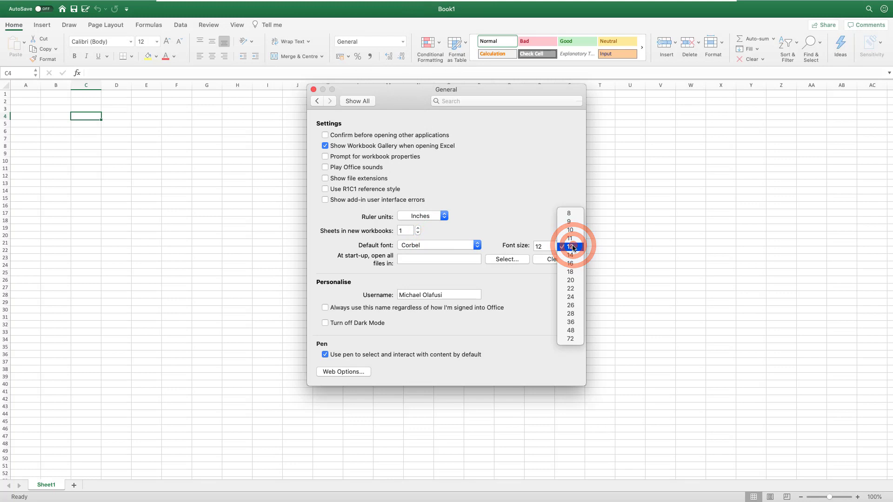
mouse_move(569, 246)
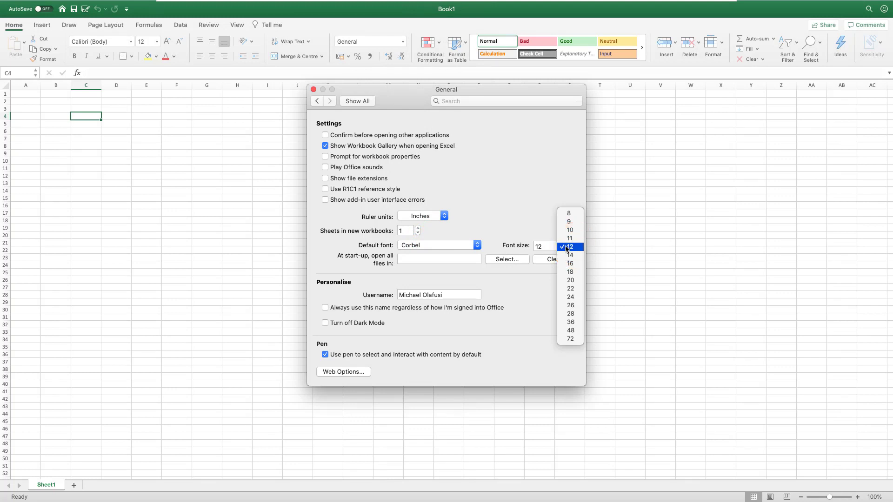
click(569, 246)
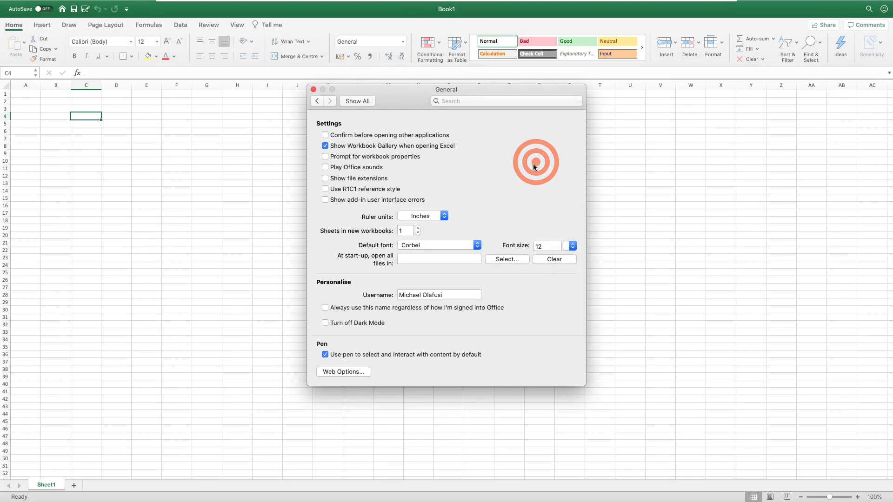
mouse_move(534, 168)
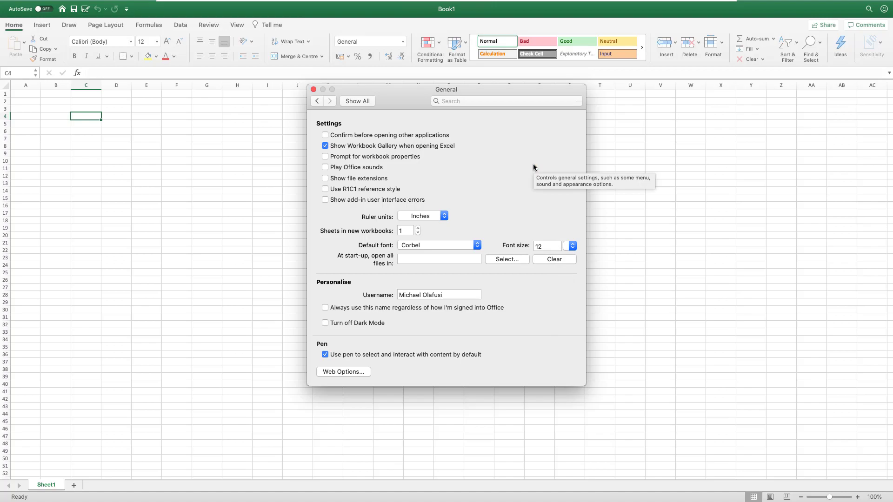